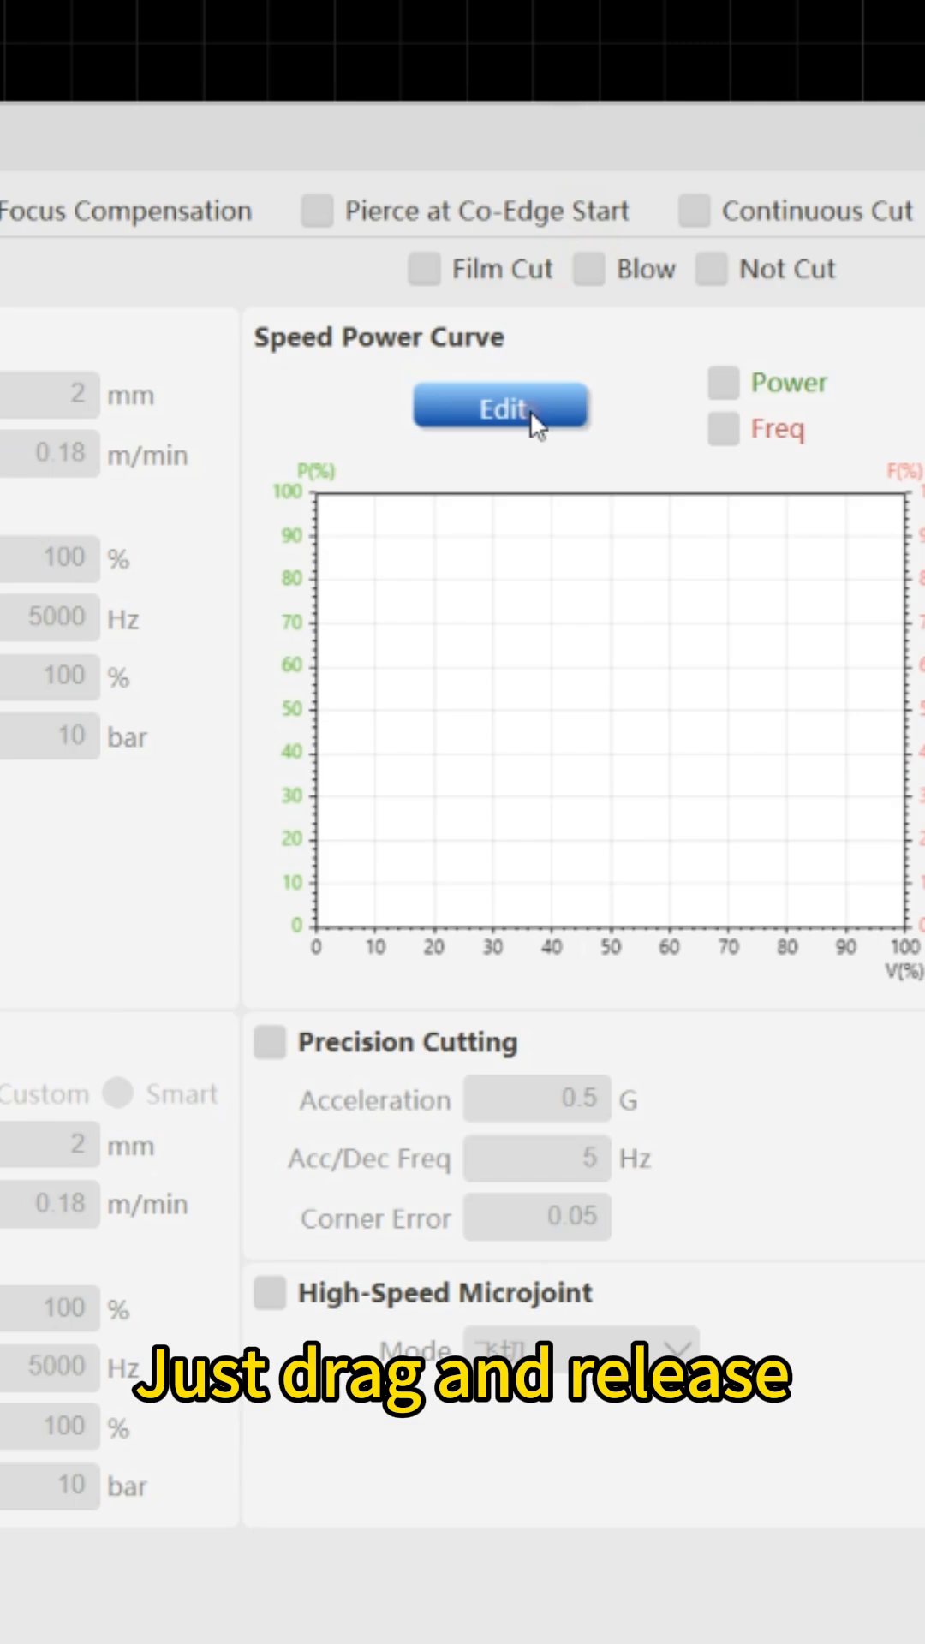
- Bring up the Speed Power Adjustment curve editor from the layer's Speed Power Curve setting
left_click(498, 408)
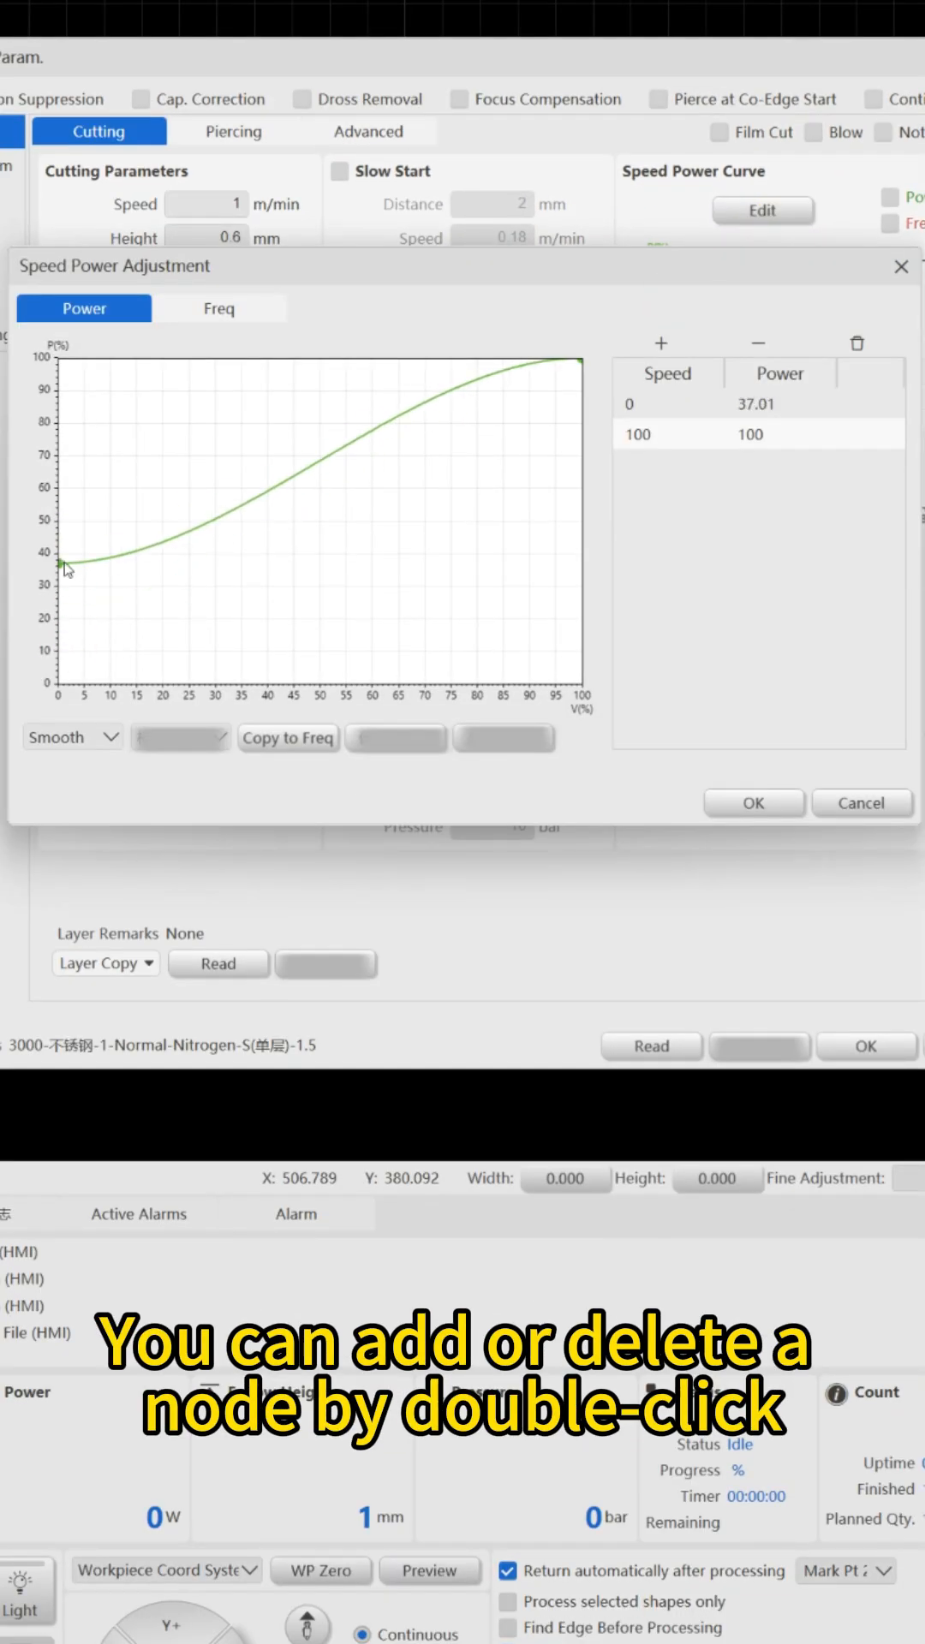
- Make the power curve linear, running from about 30% at zero speed to 100%
double_click(449, 440)
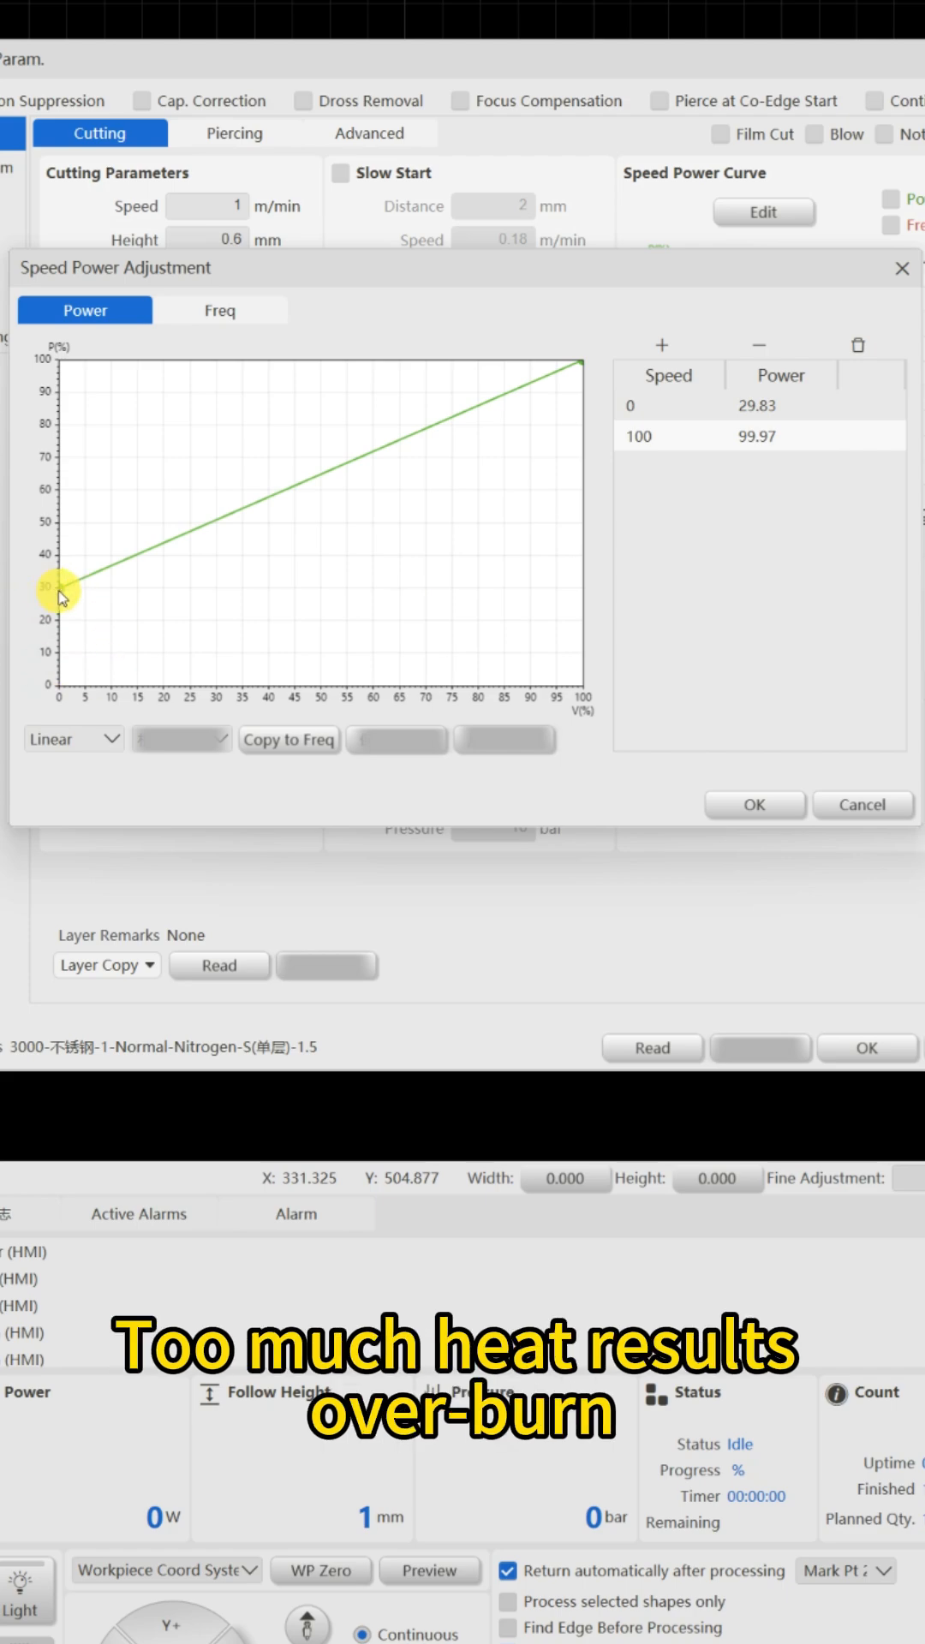
- Adjust the zero-speed node to about 43% power and switch the curve to Smooth mode
left_click_drag(58, 587, 78, 645)
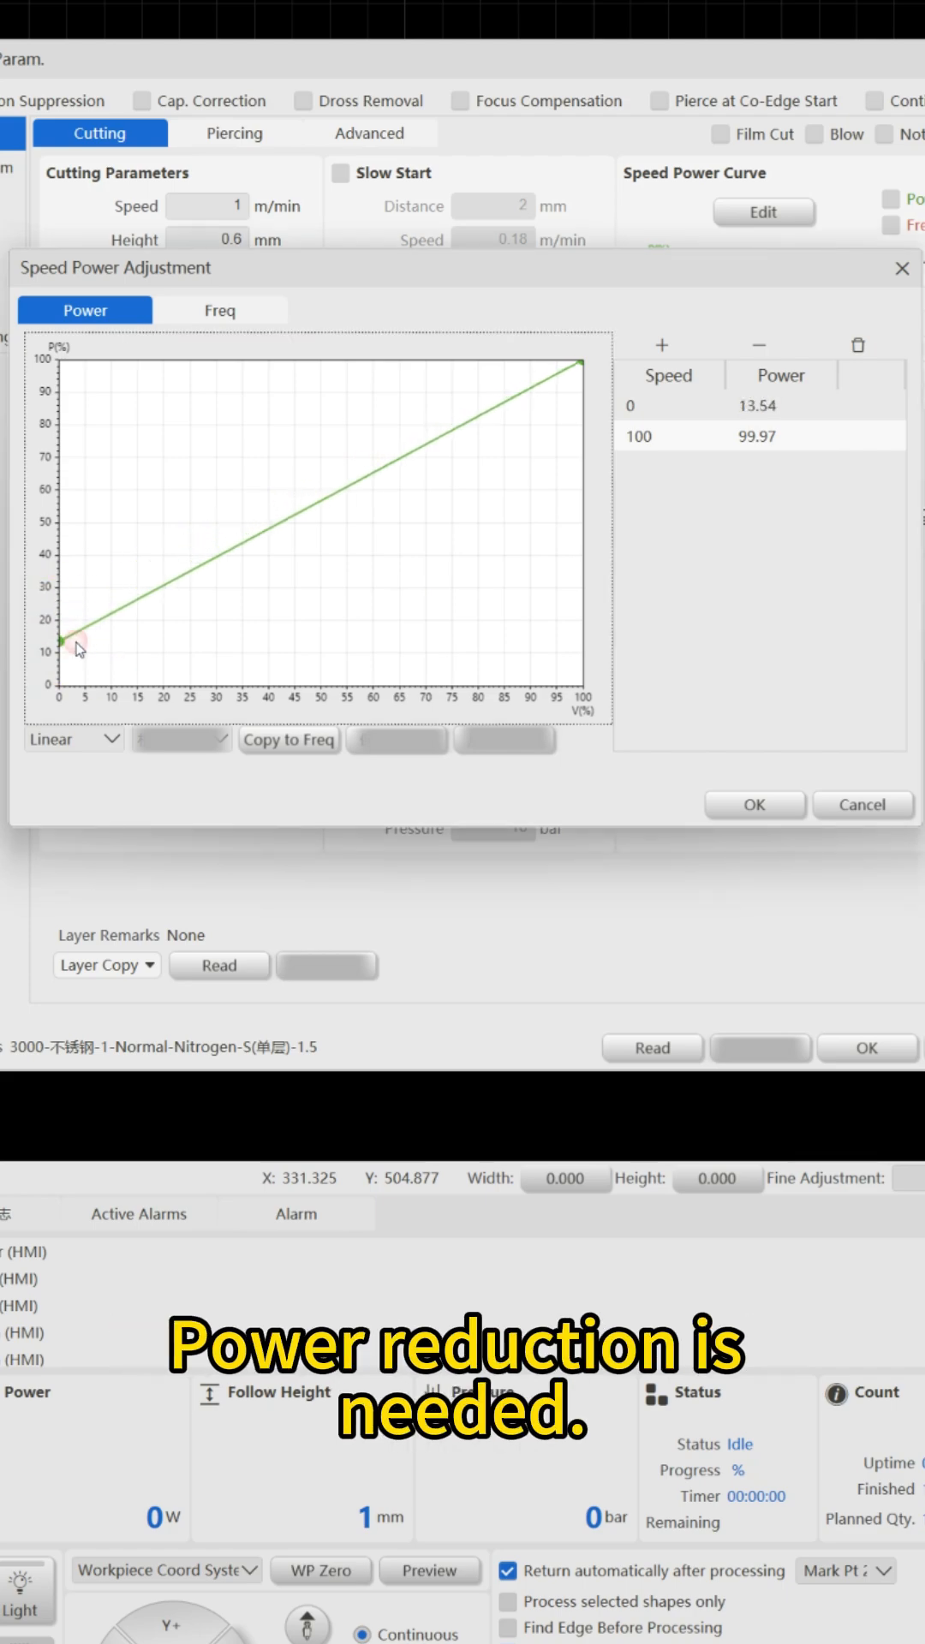
mouse_move(94, 538)
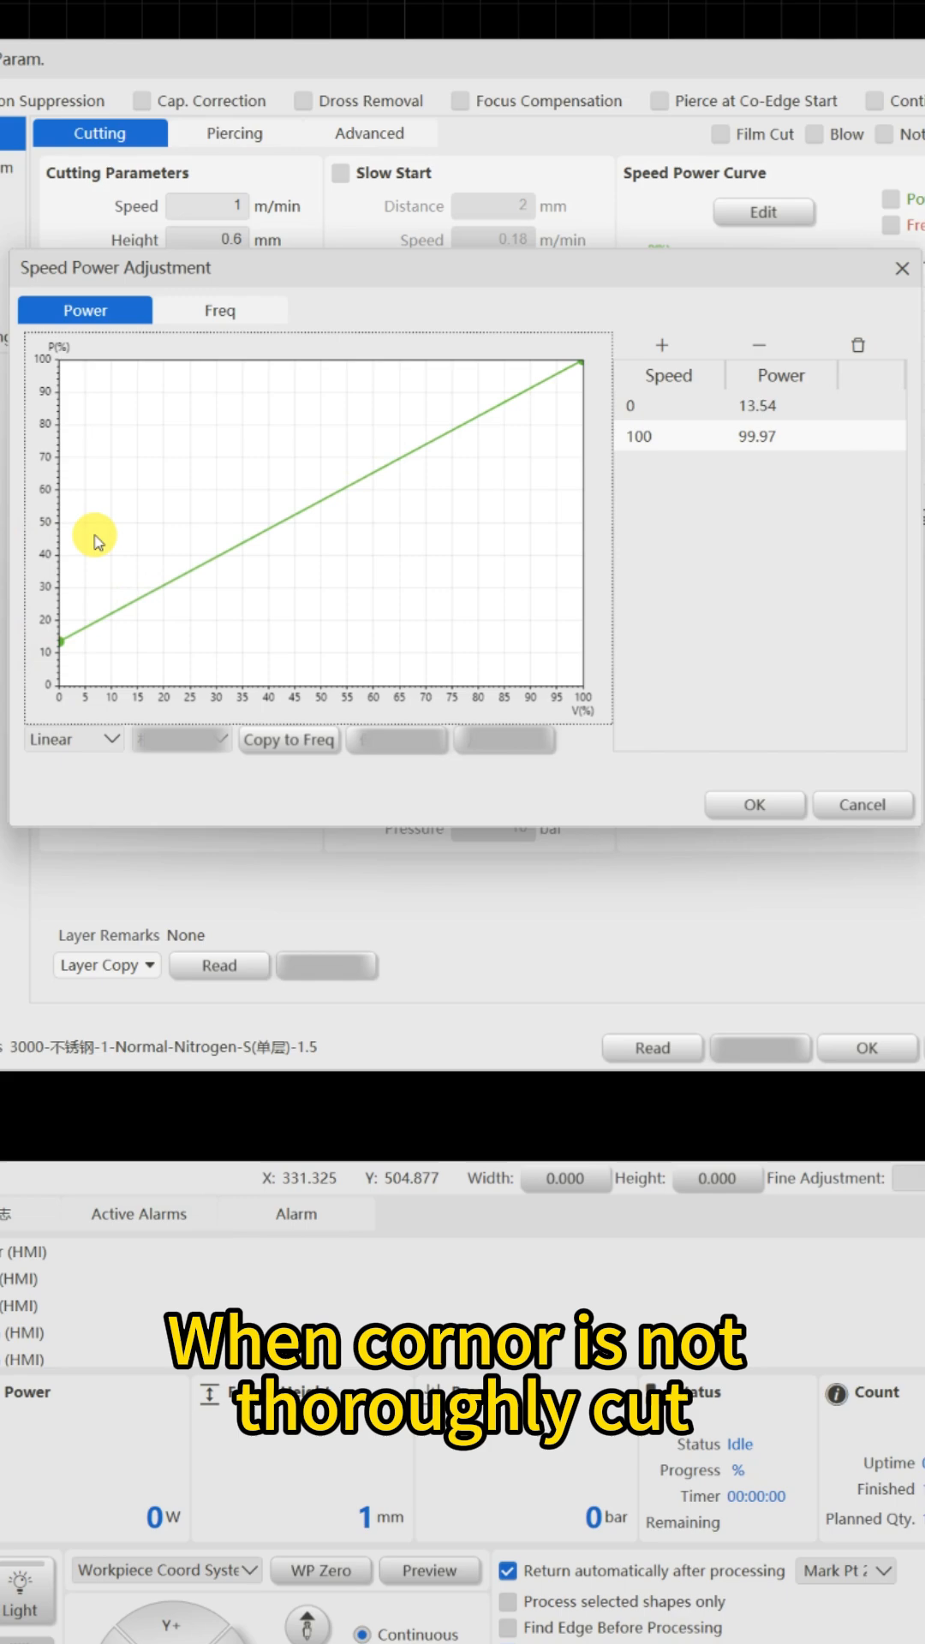
mouse_move(64, 646)
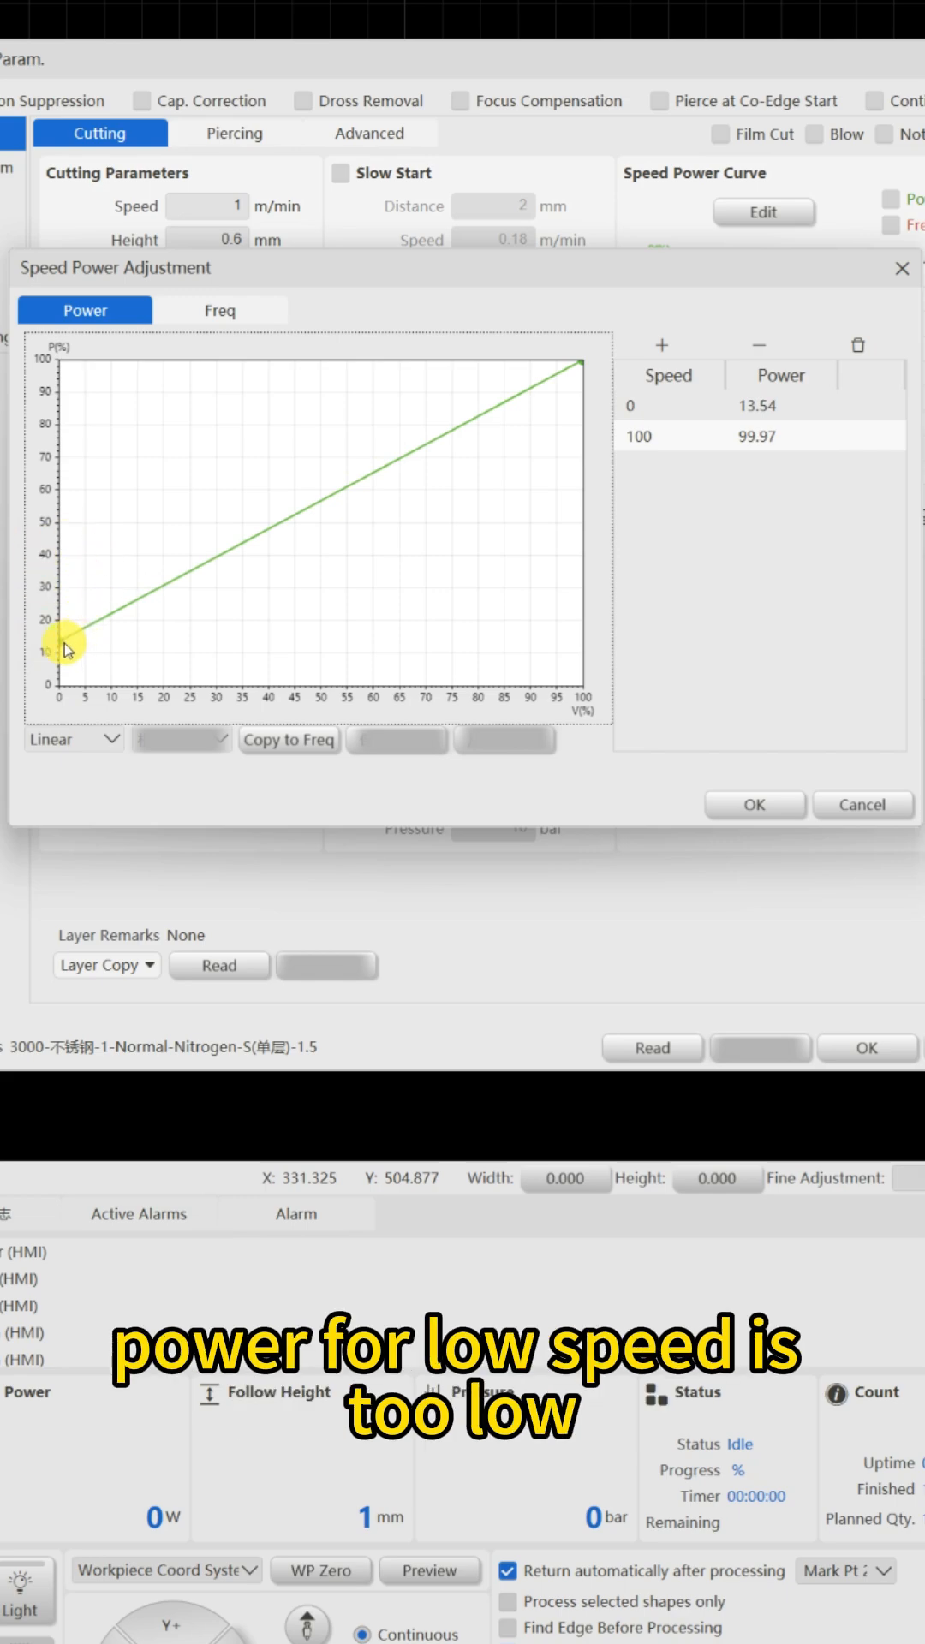
left_click_drag(63, 645, 61, 587)
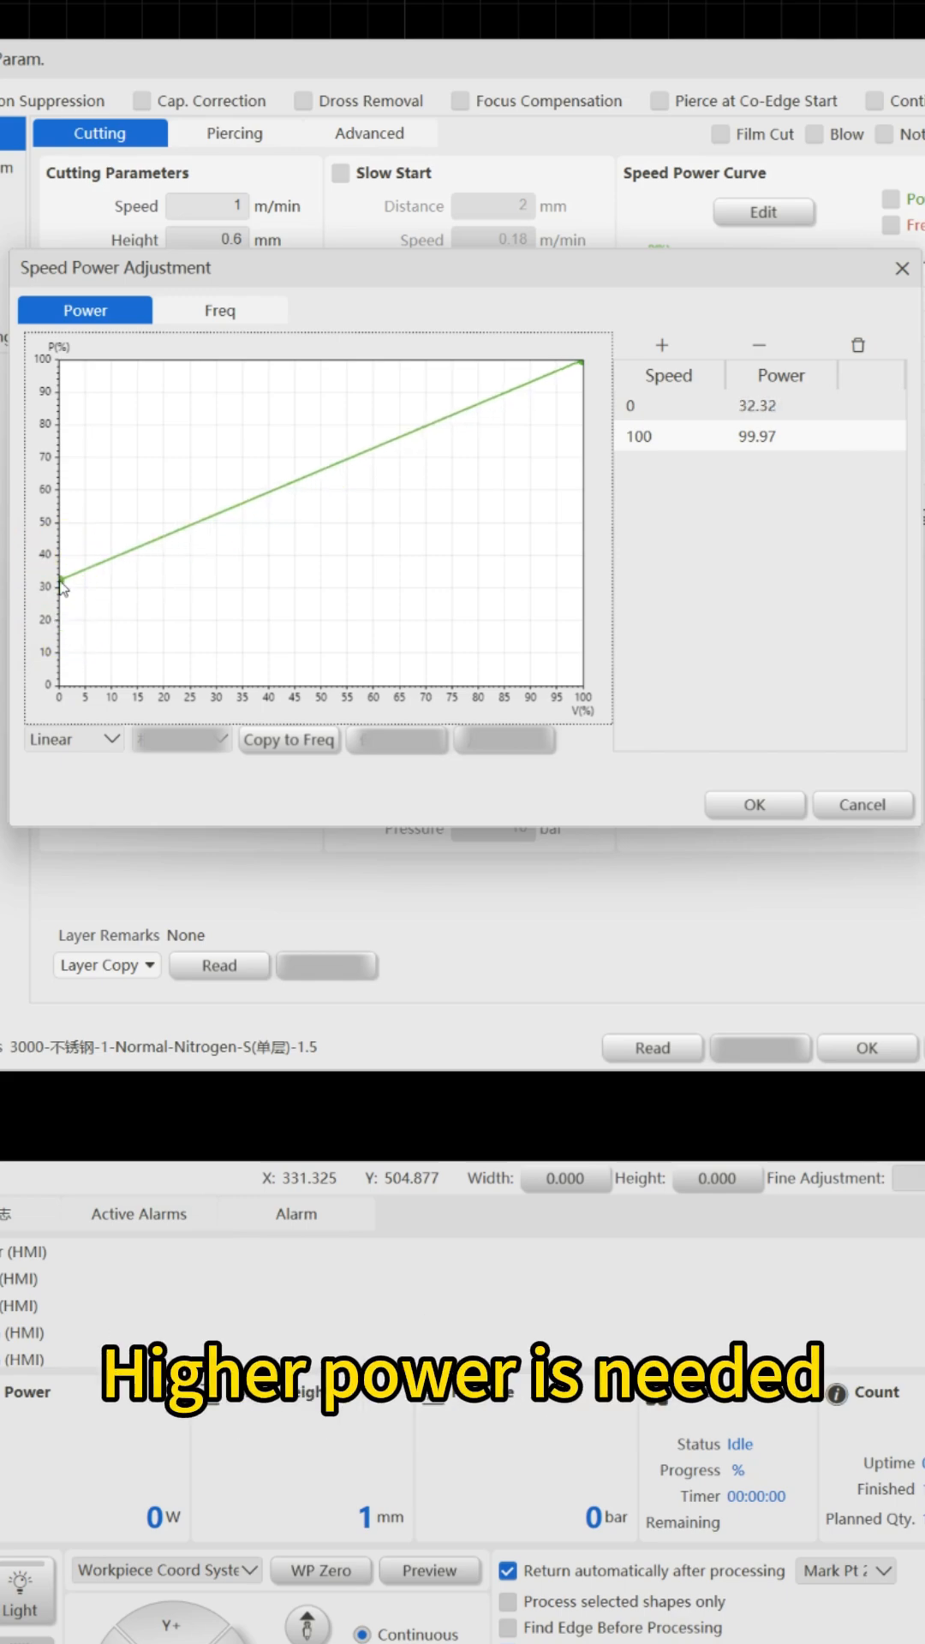
left_click_drag(62, 582, 61, 540)
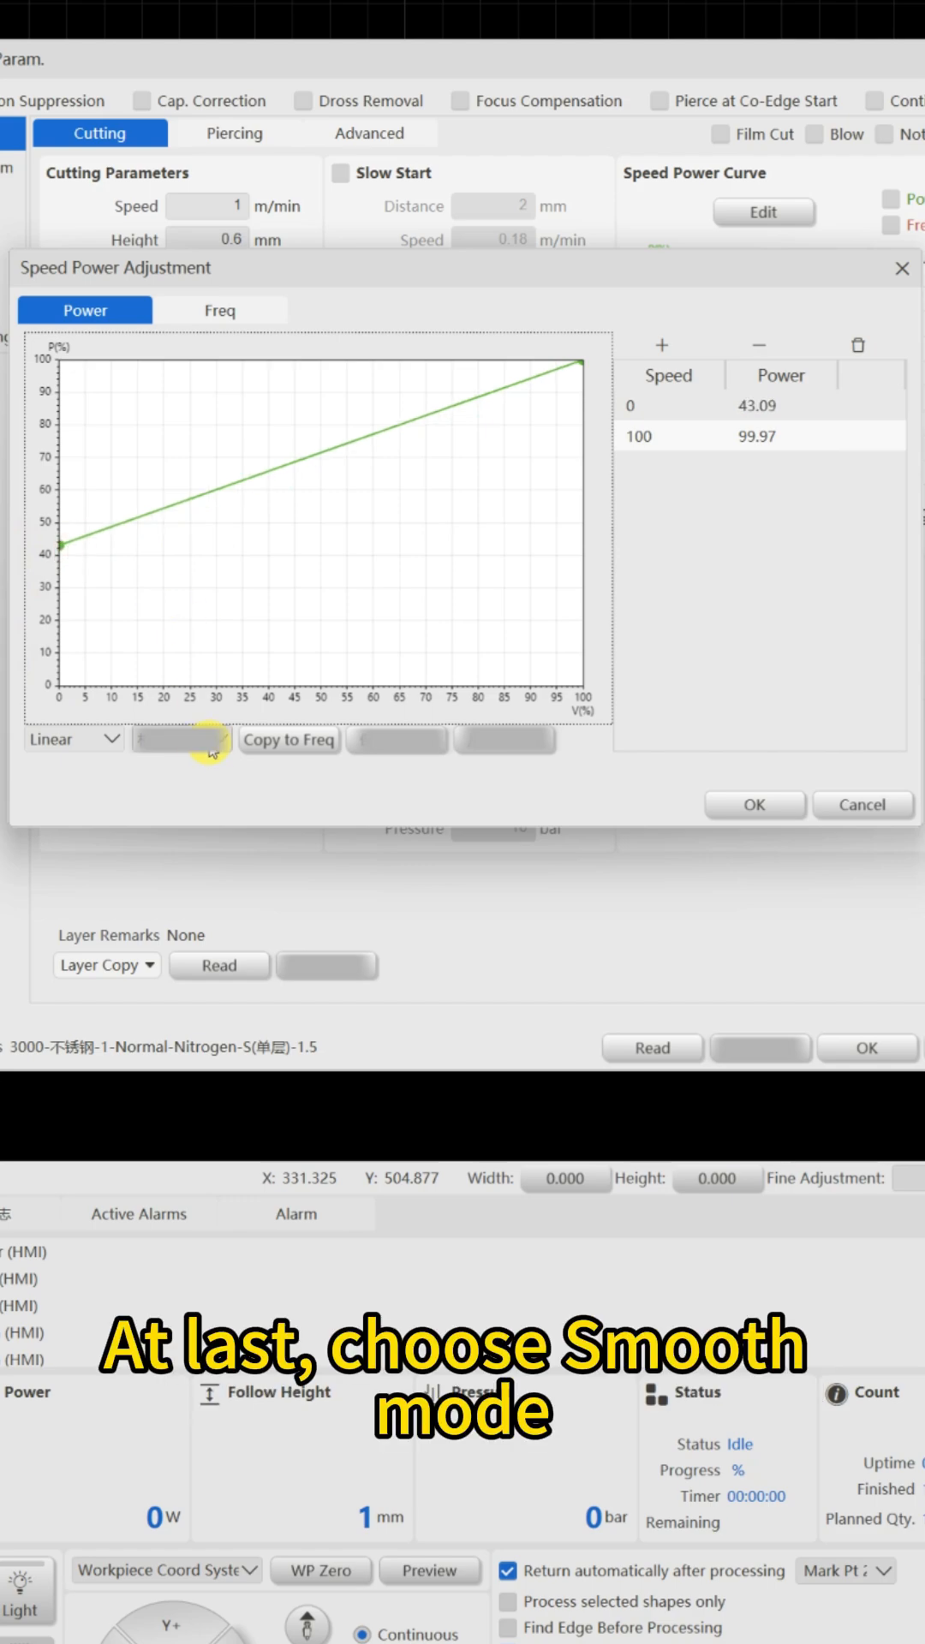
left_click(73, 740)
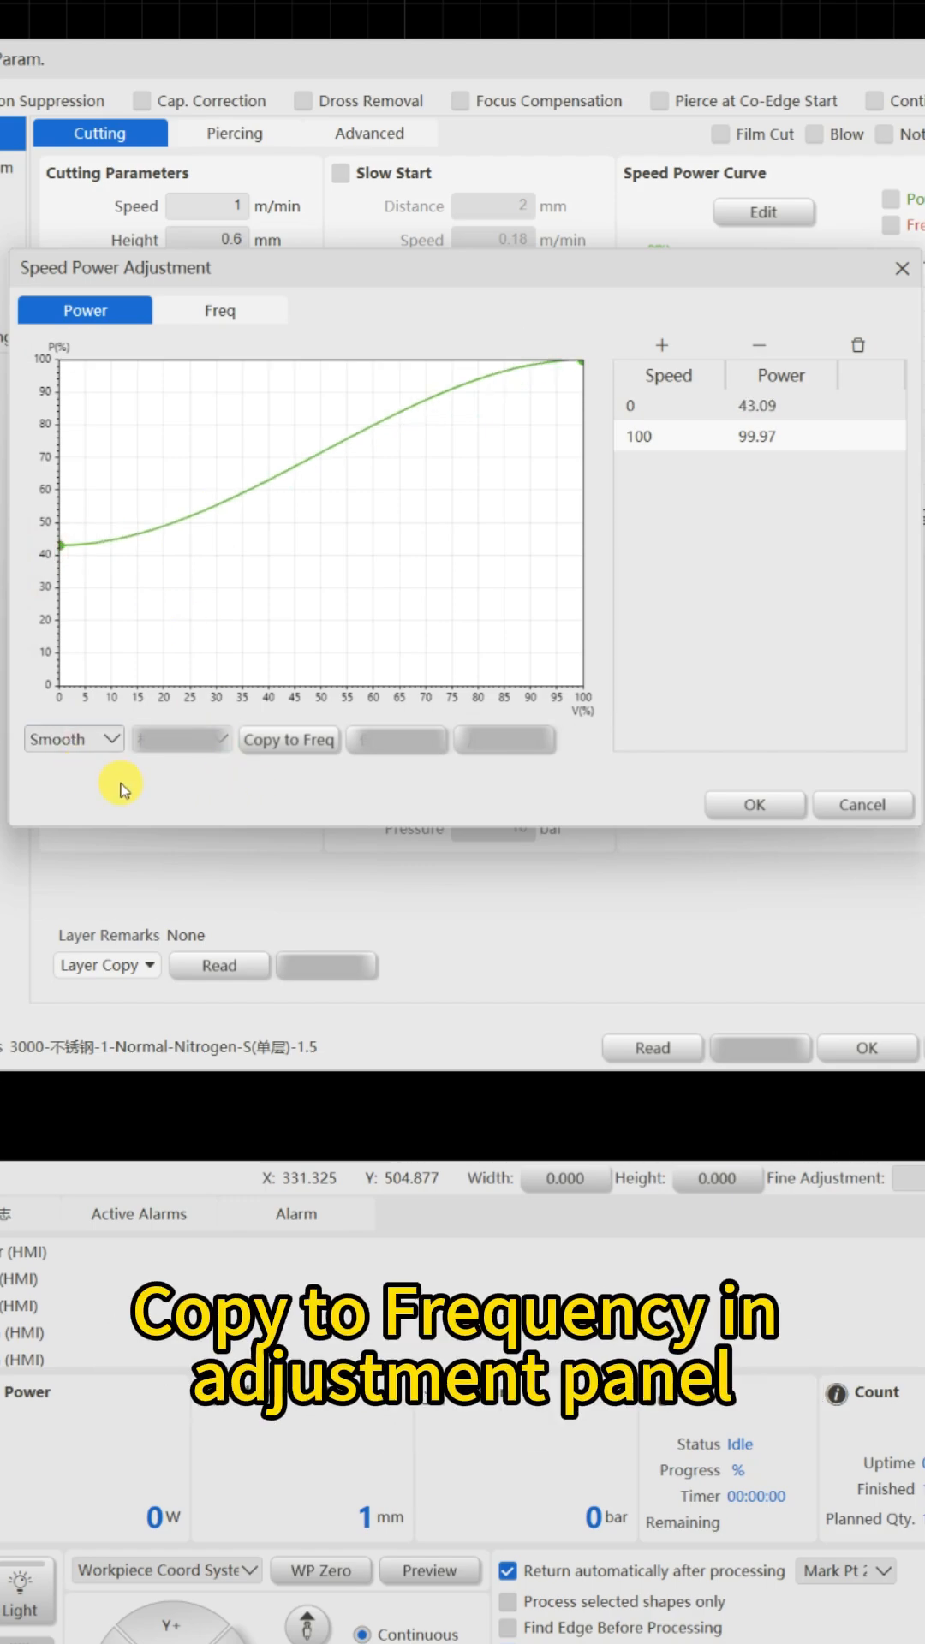